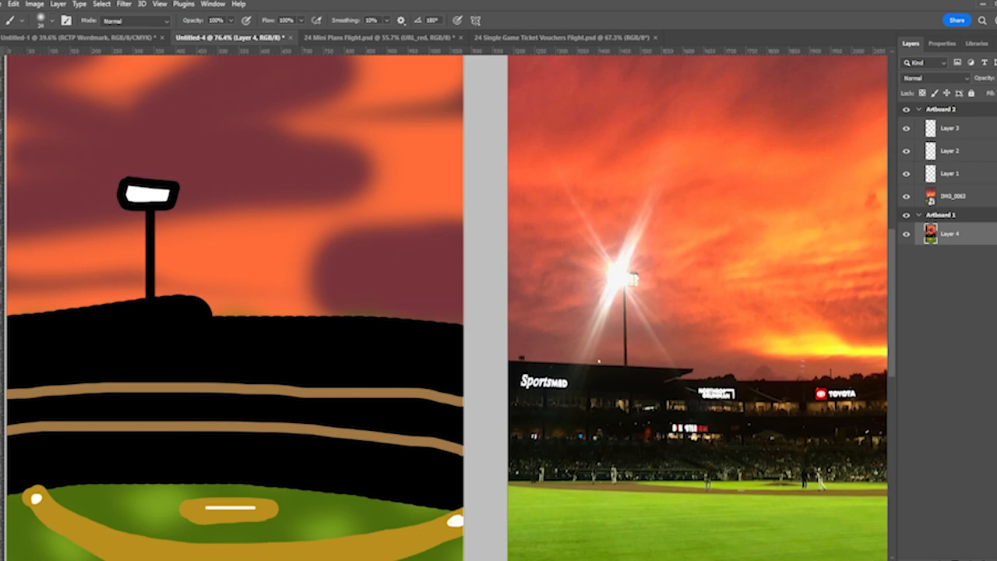
Paint a white diagonal streak through the lamp atop the light tower.
drag(98, 125, 199, 271)
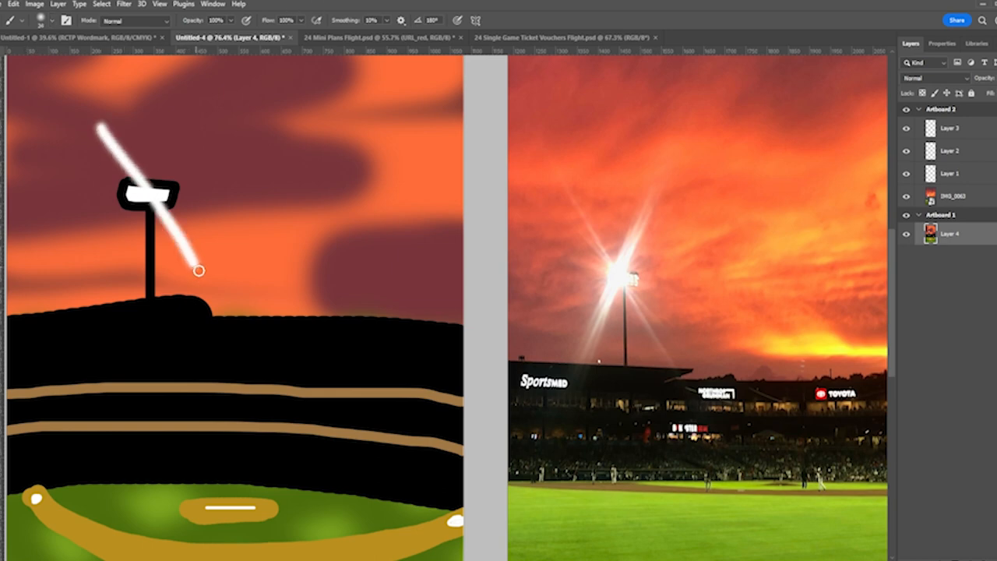